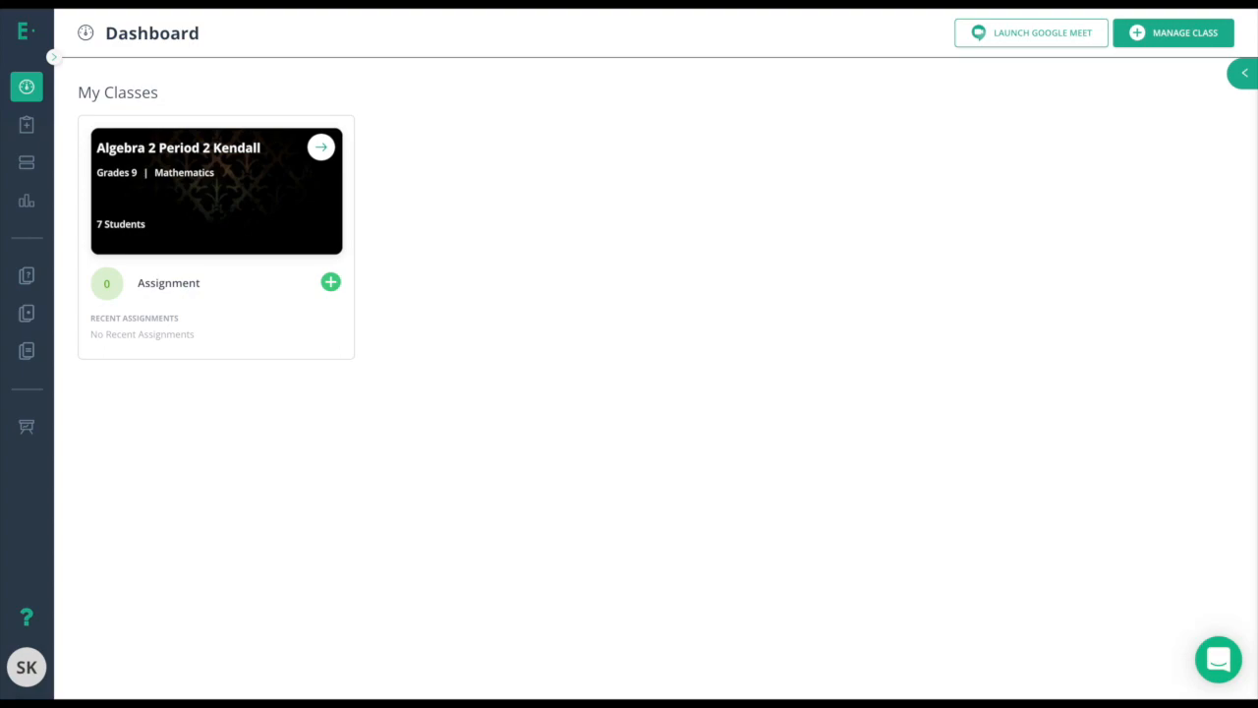
# Open the Algebra 2 Period 2 Kendall class card from the Dashboard.
pyautogui.click(320, 147)
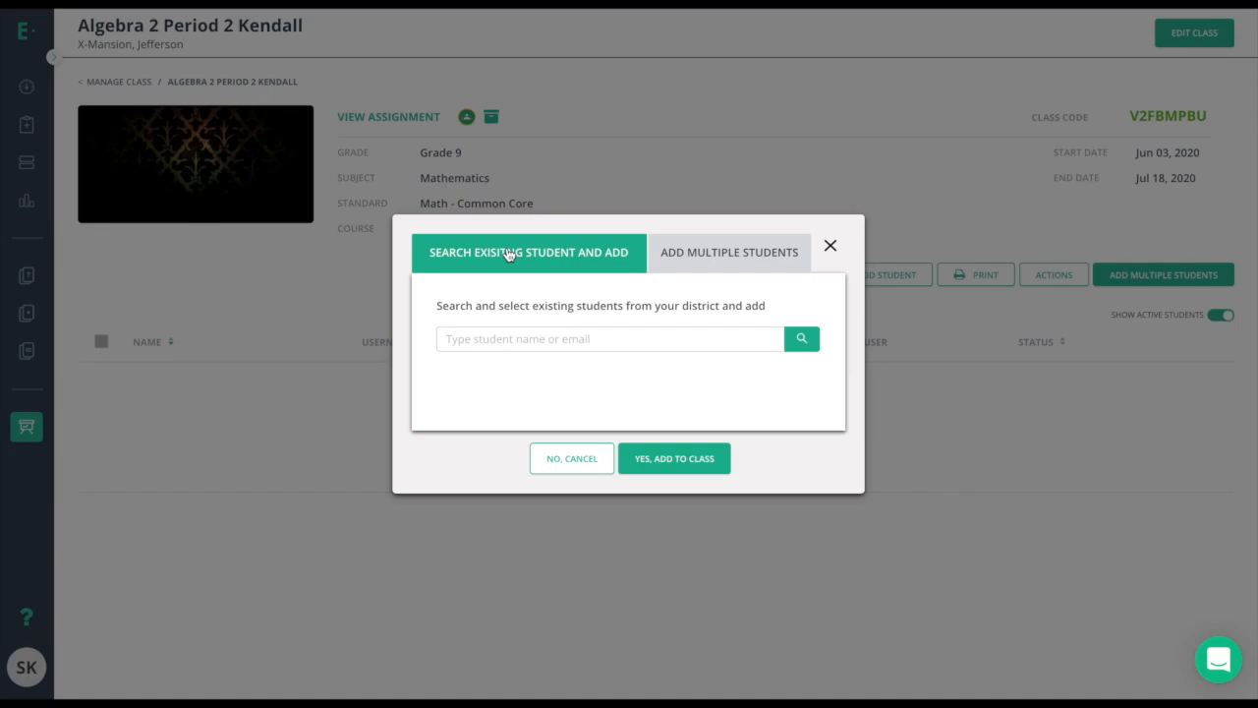
pyautogui.moveTo(743, 257)
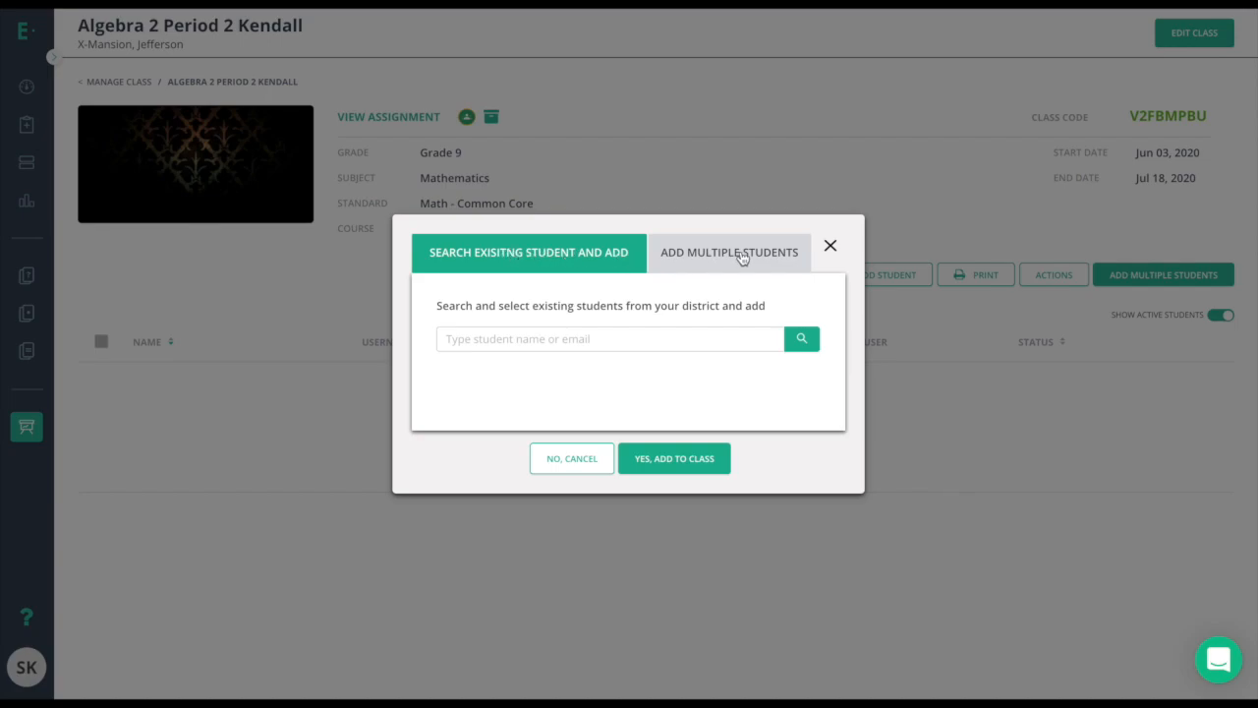
# Bulk-add six students identified by first and last name to the class.
pyautogui.click(730, 252)
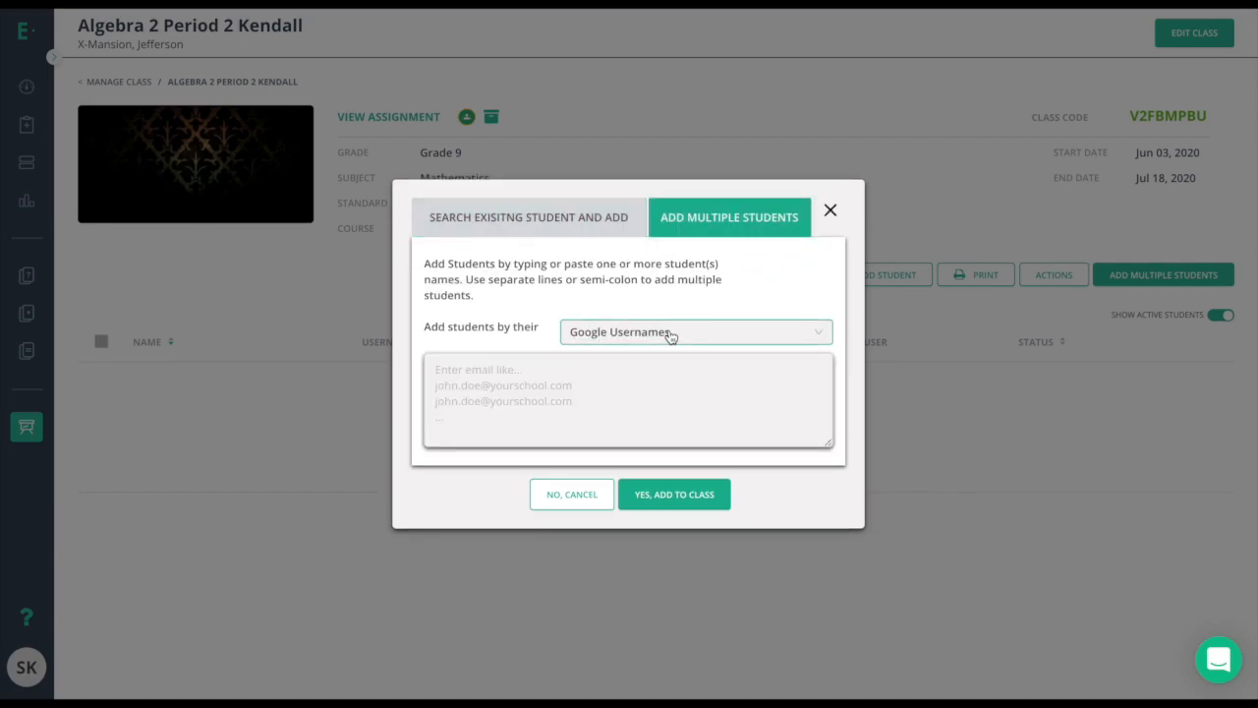
pyautogui.click(693, 332)
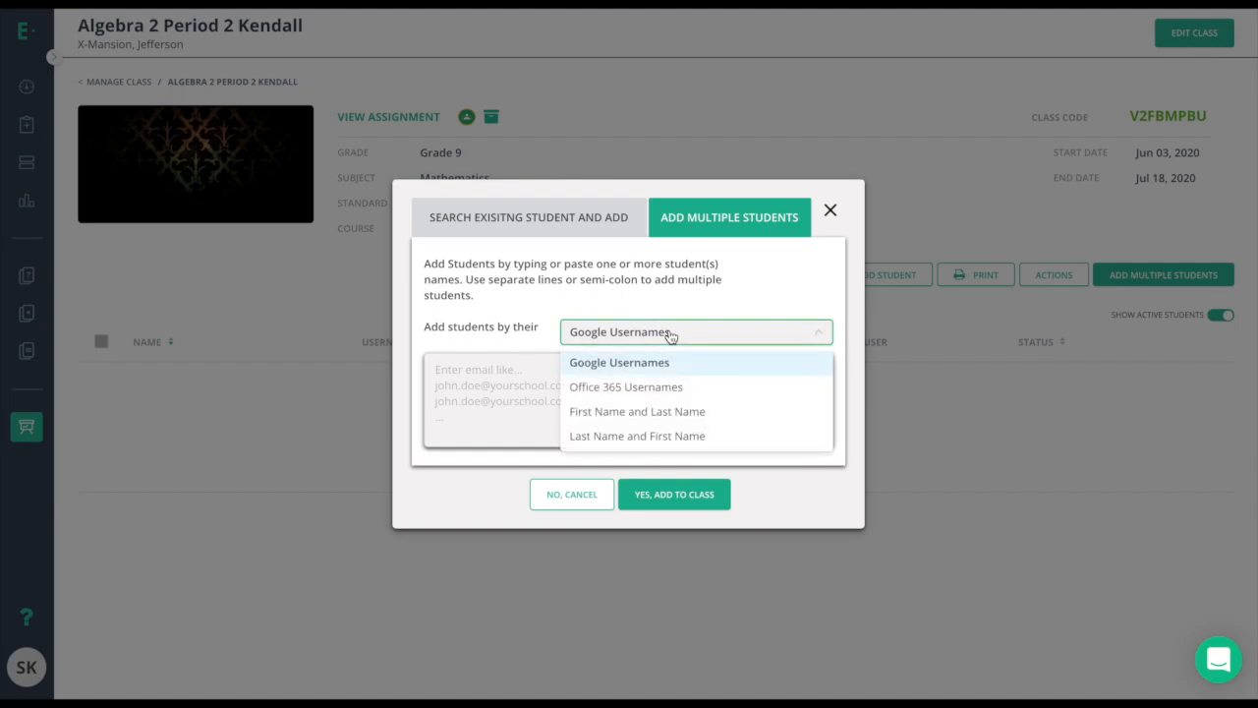
pyautogui.moveTo(643, 393)
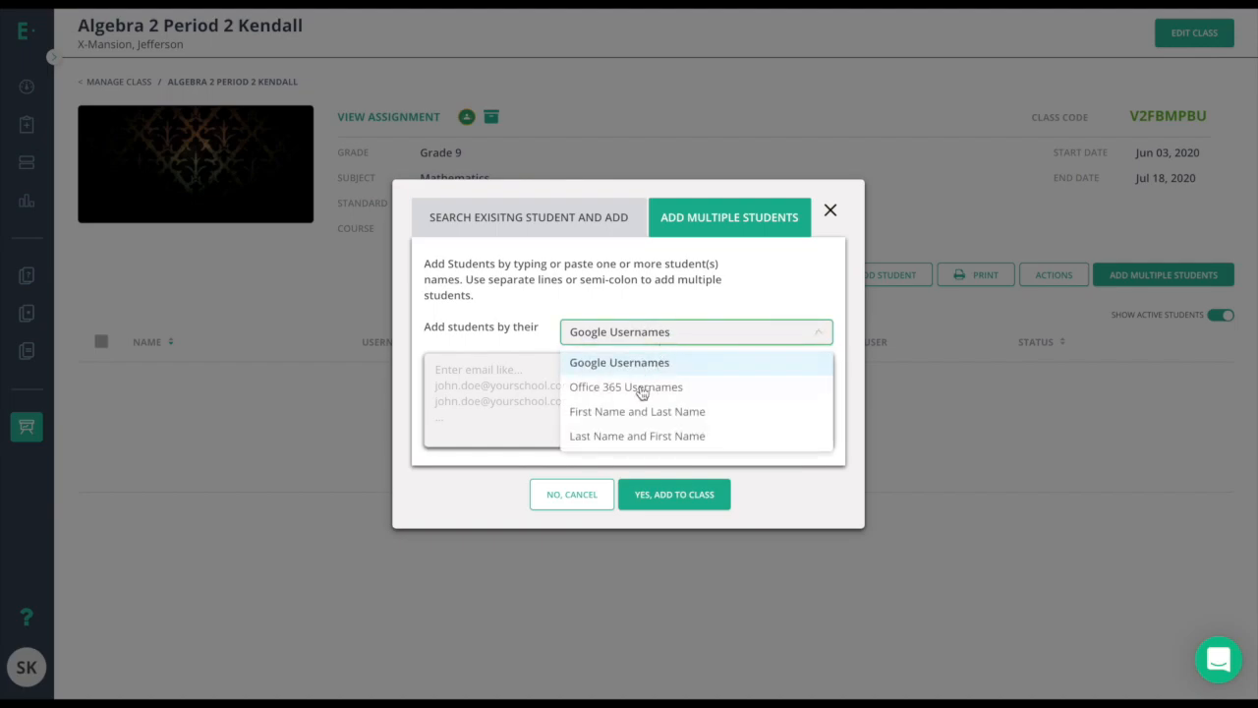
pyautogui.click(636, 411)
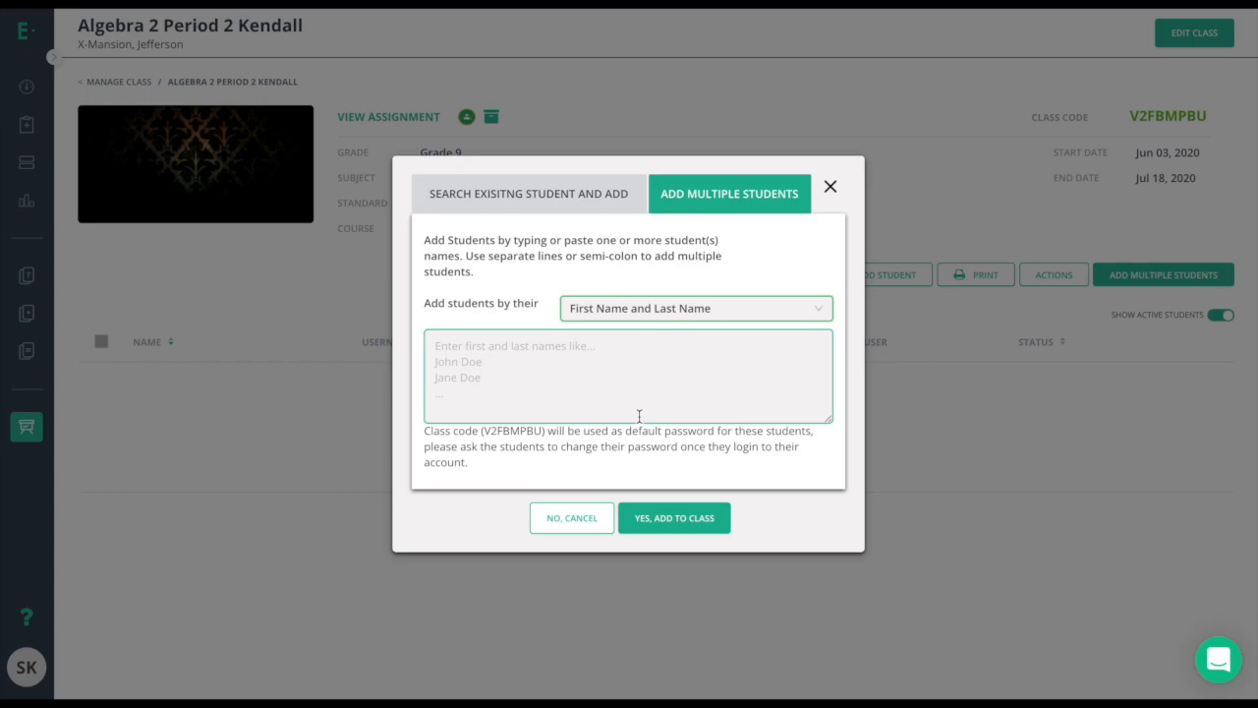
pyautogui.click(627, 375)
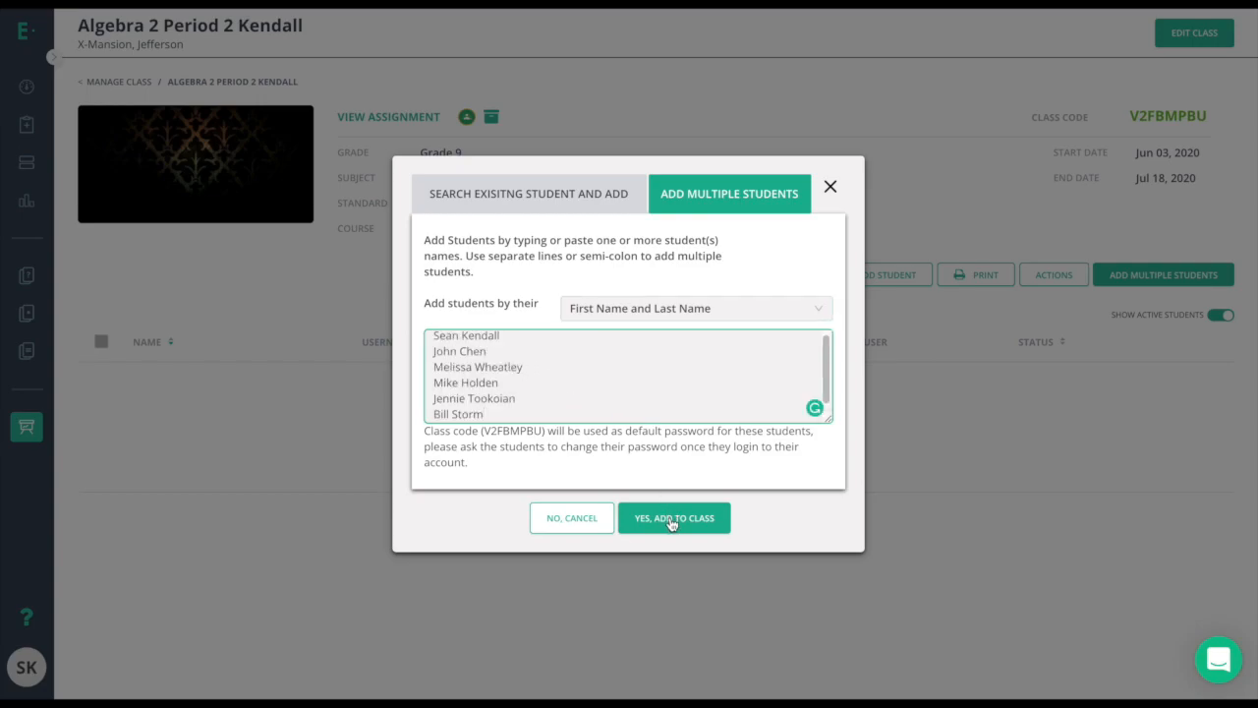
pyautogui.click(674, 517)
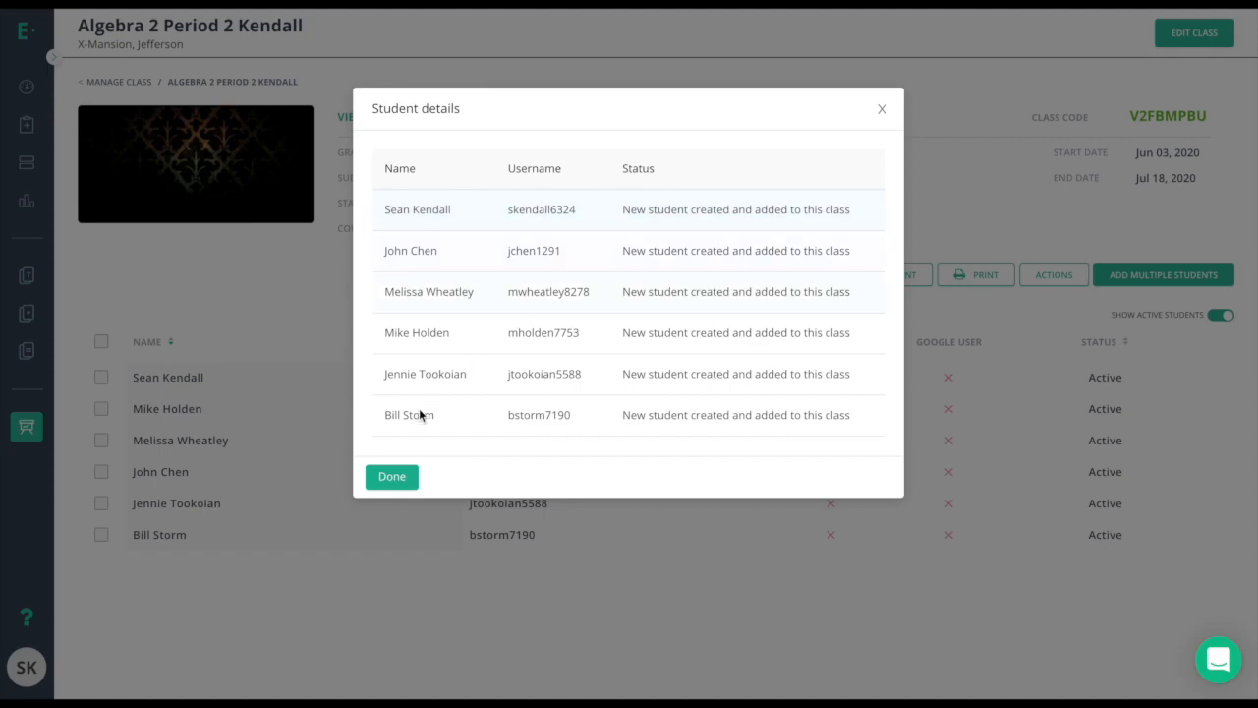
# Dismiss the Student details summary with Done to view the roster.
pyautogui.click(391, 476)
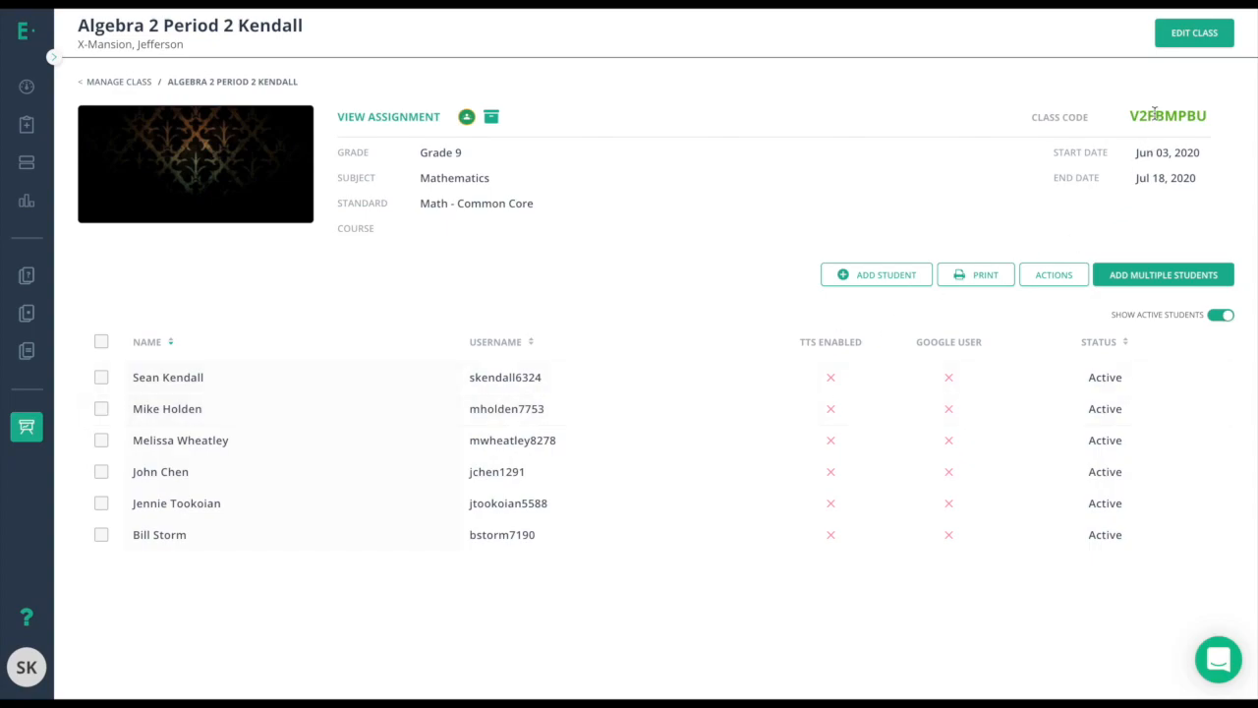
pyautogui.moveTo(1113, 153)
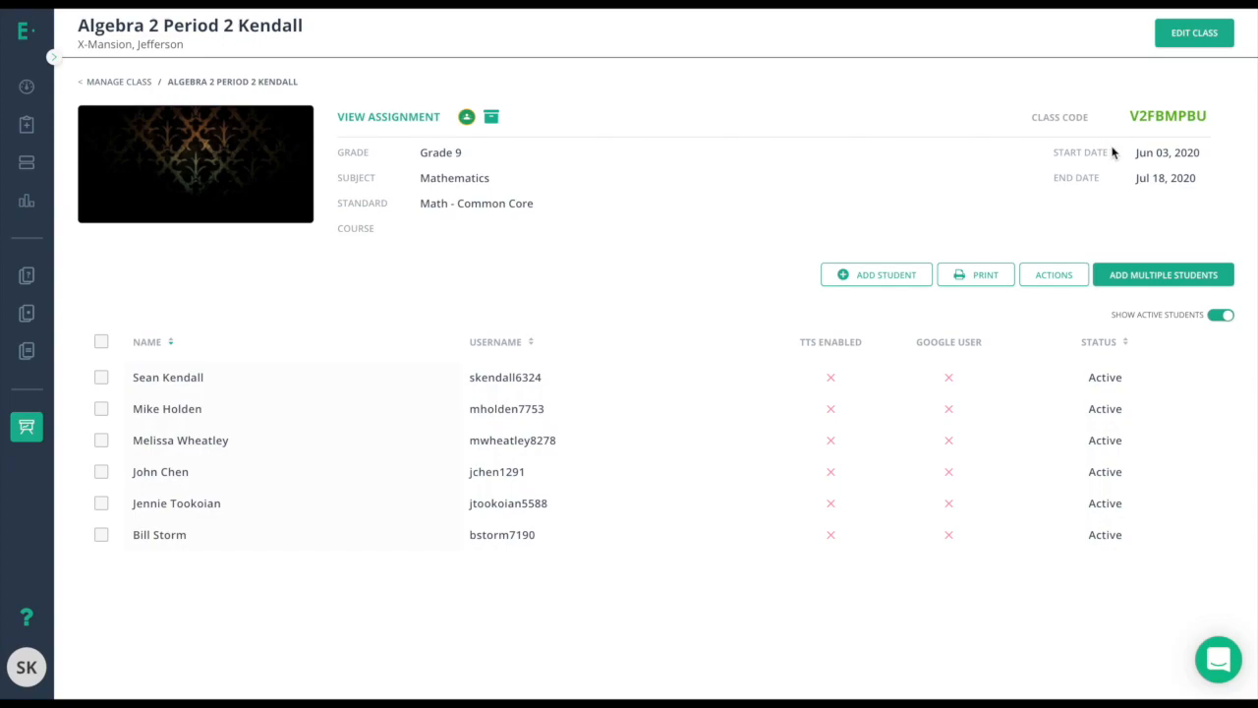
pyautogui.moveTo(504, 538)
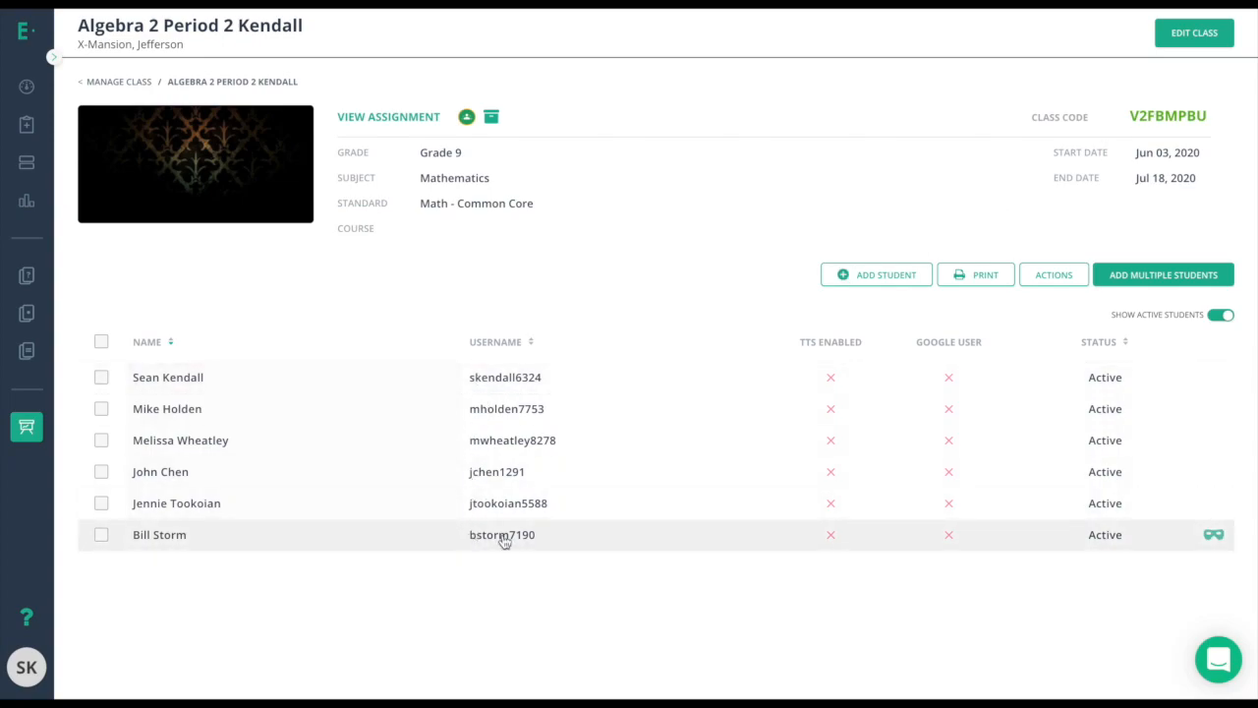
pyautogui.moveTo(684, 431)
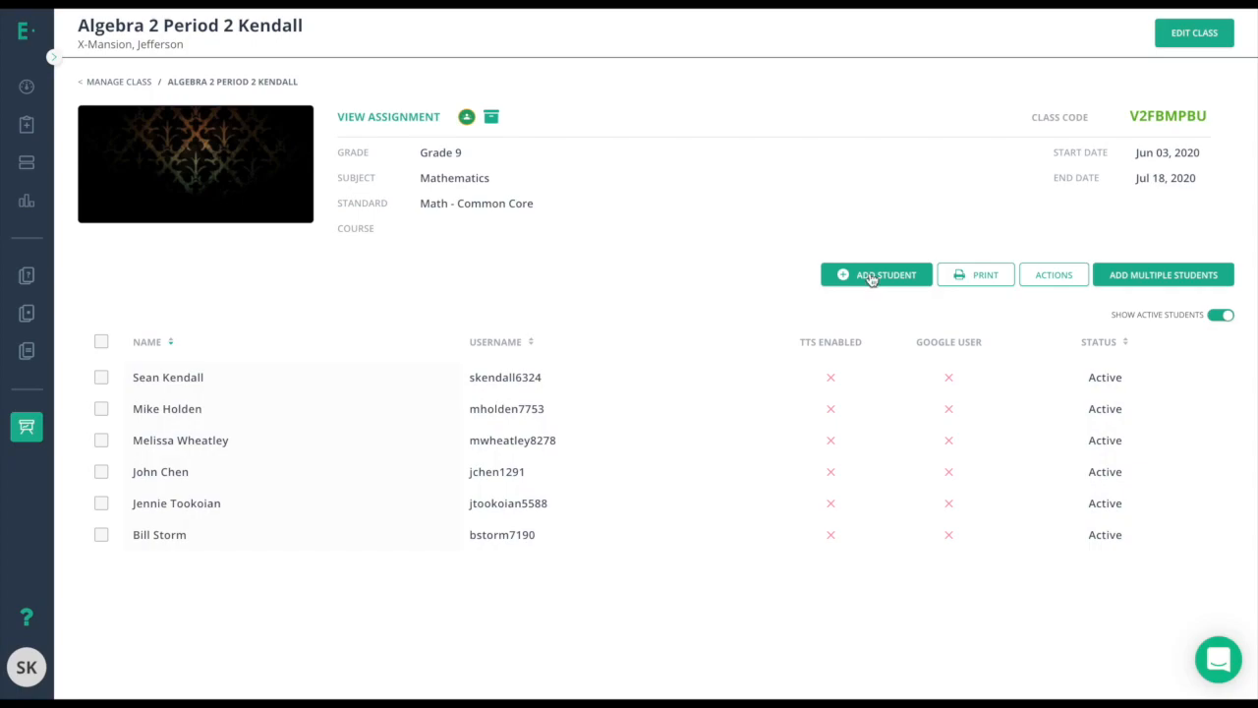
# Add one student with an email username, name and password to the roster.
pyautogui.click(876, 274)
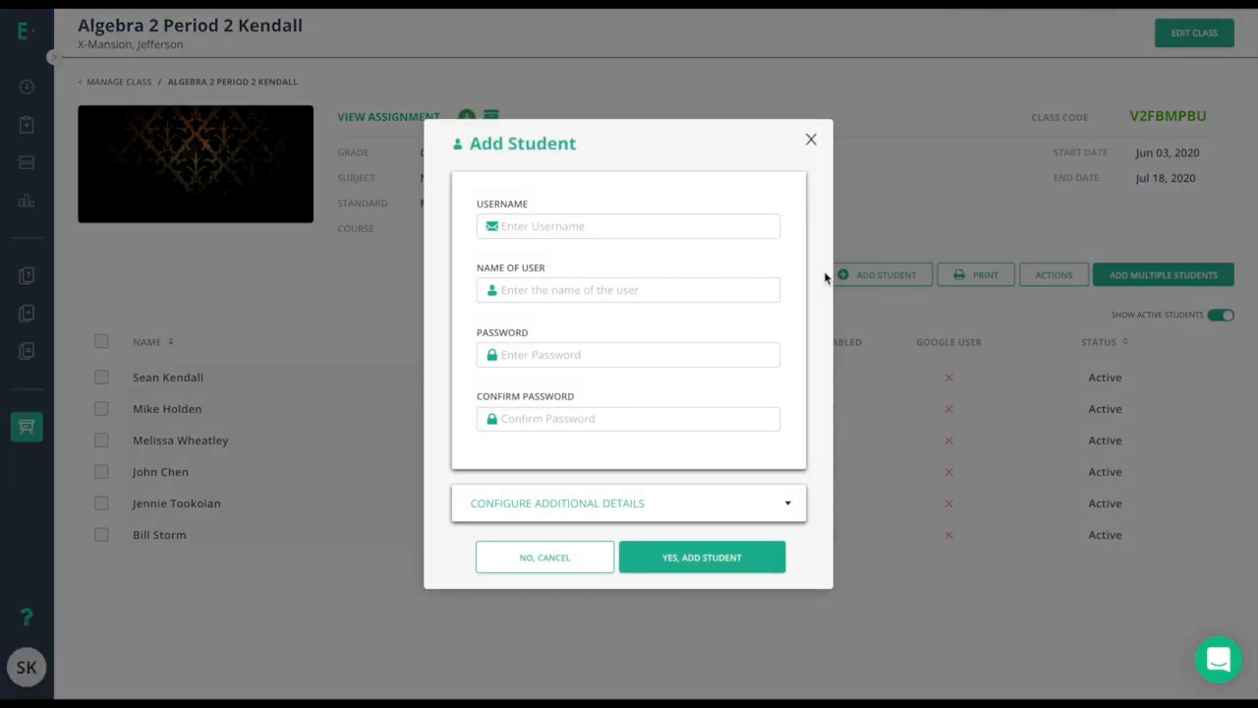
pyautogui.click(629, 289)
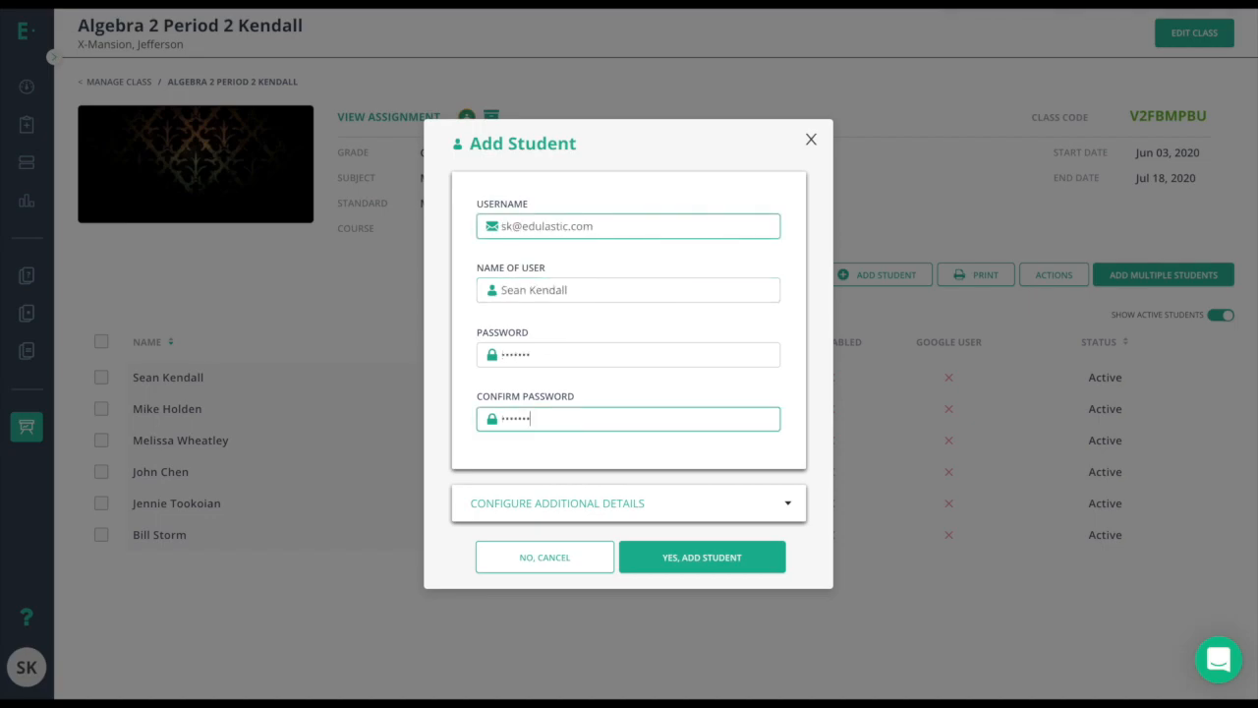
pyautogui.click(701, 557)
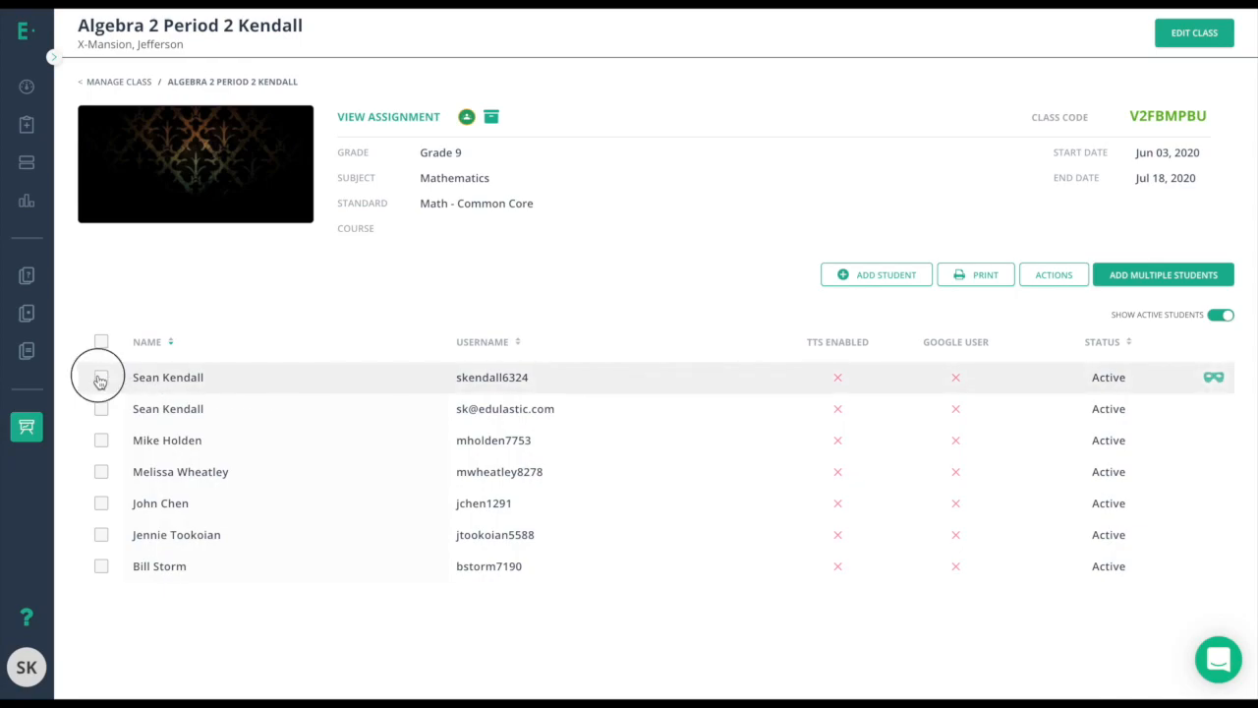
# Select the first bulk-added student and show the Actions menu.
pyautogui.click(100, 376)
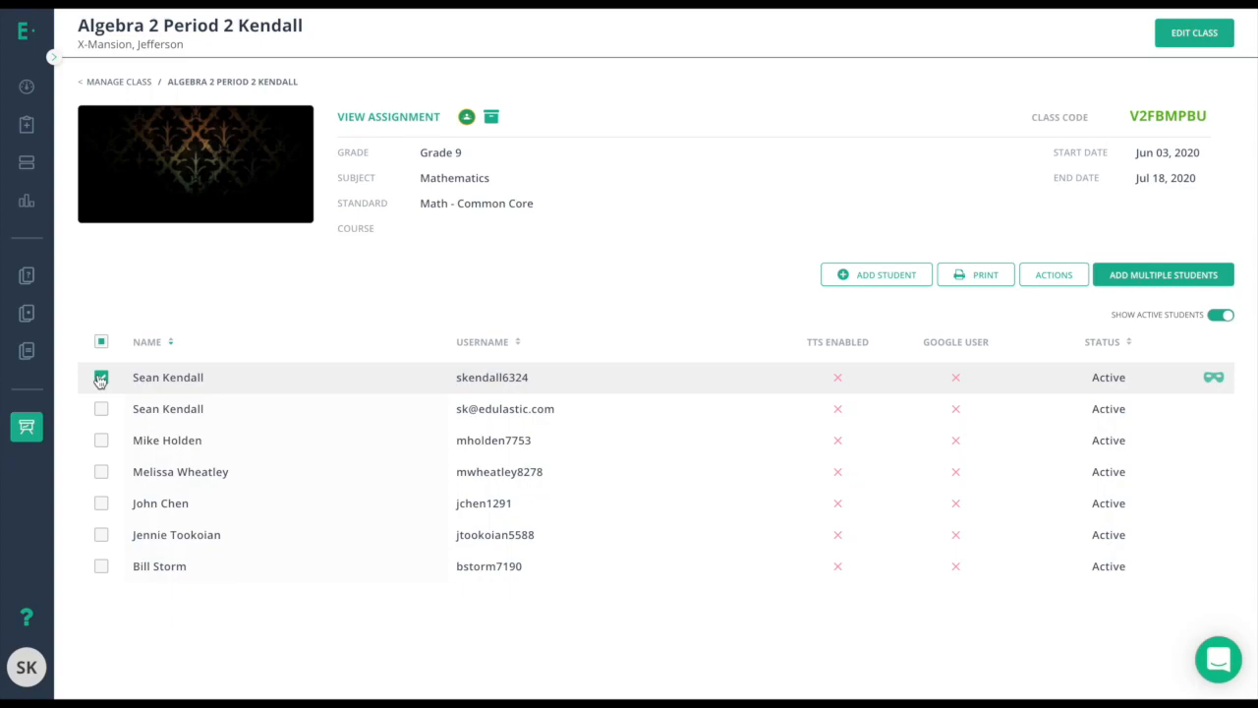
pyautogui.click(1053, 274)
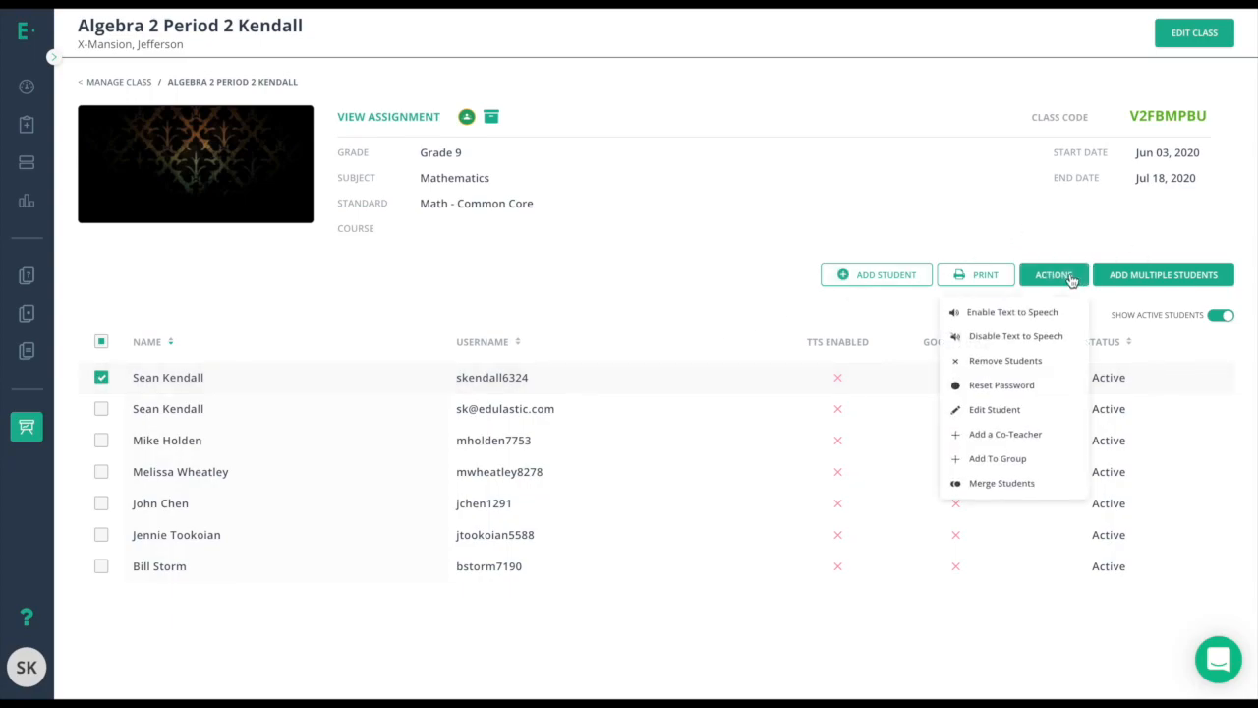
pyautogui.moveTo(1013, 312)
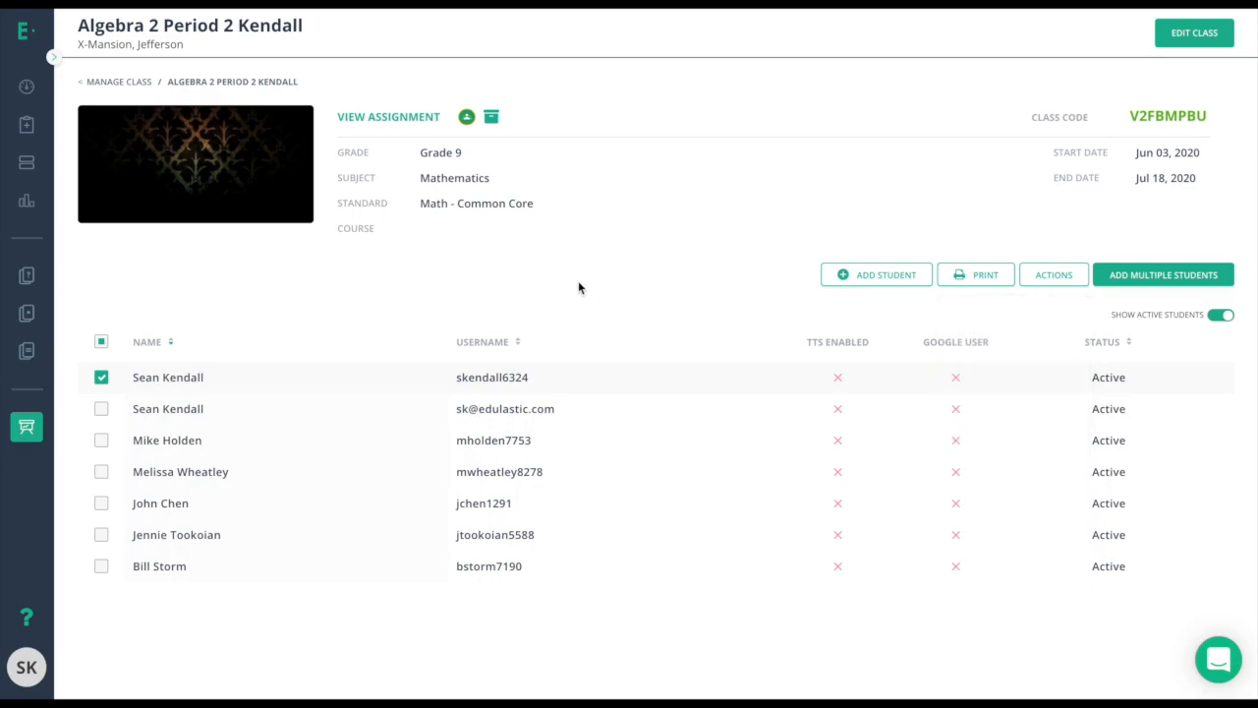
pyautogui.moveTo(567, 284)
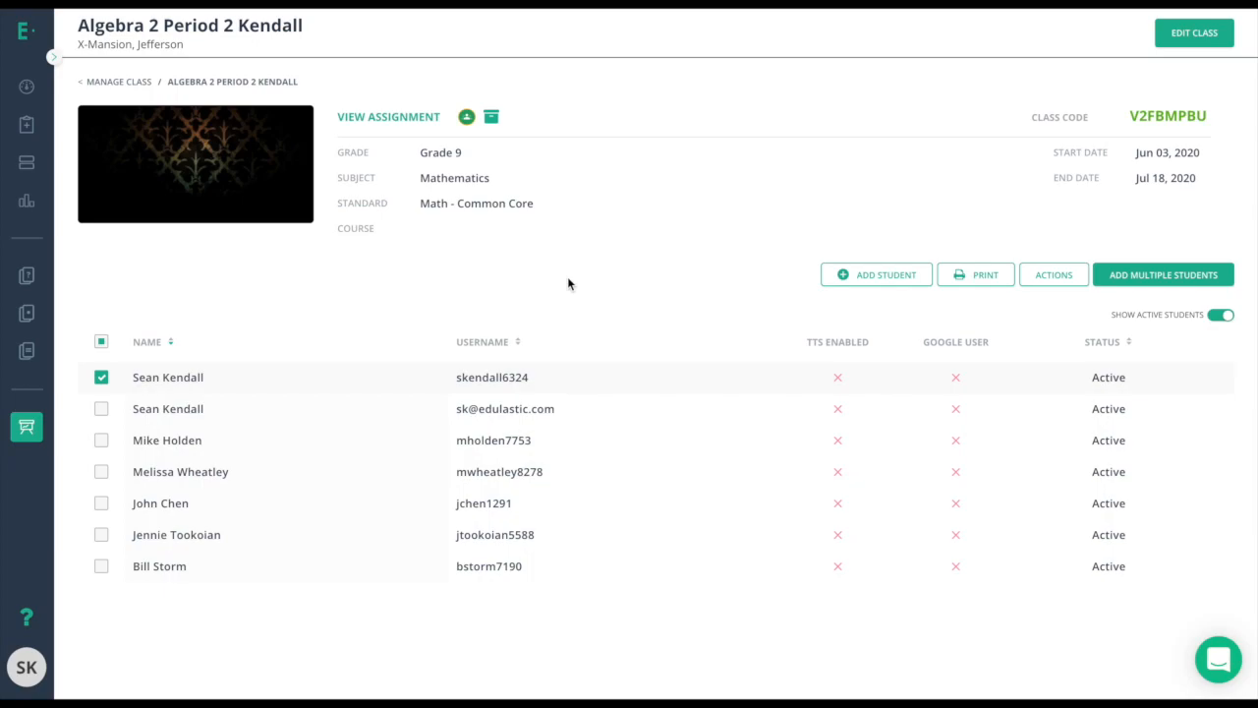
pyautogui.click(1053, 274)
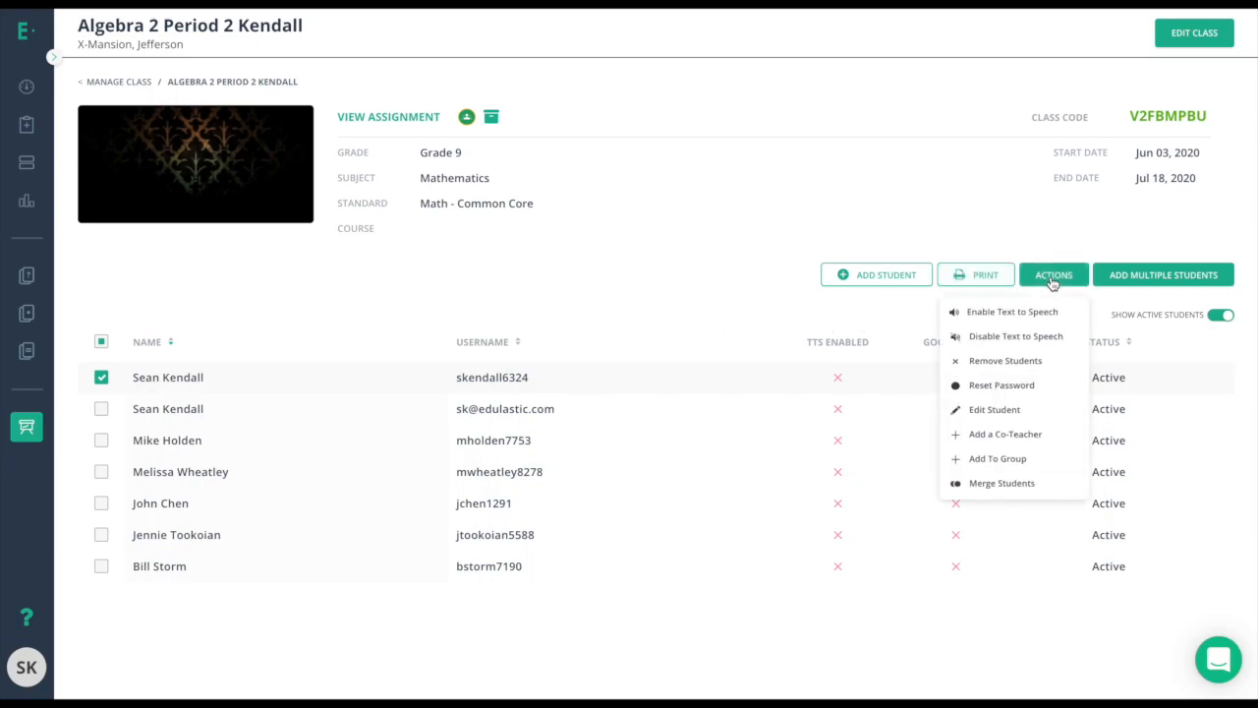
pyautogui.moveTo(994, 409)
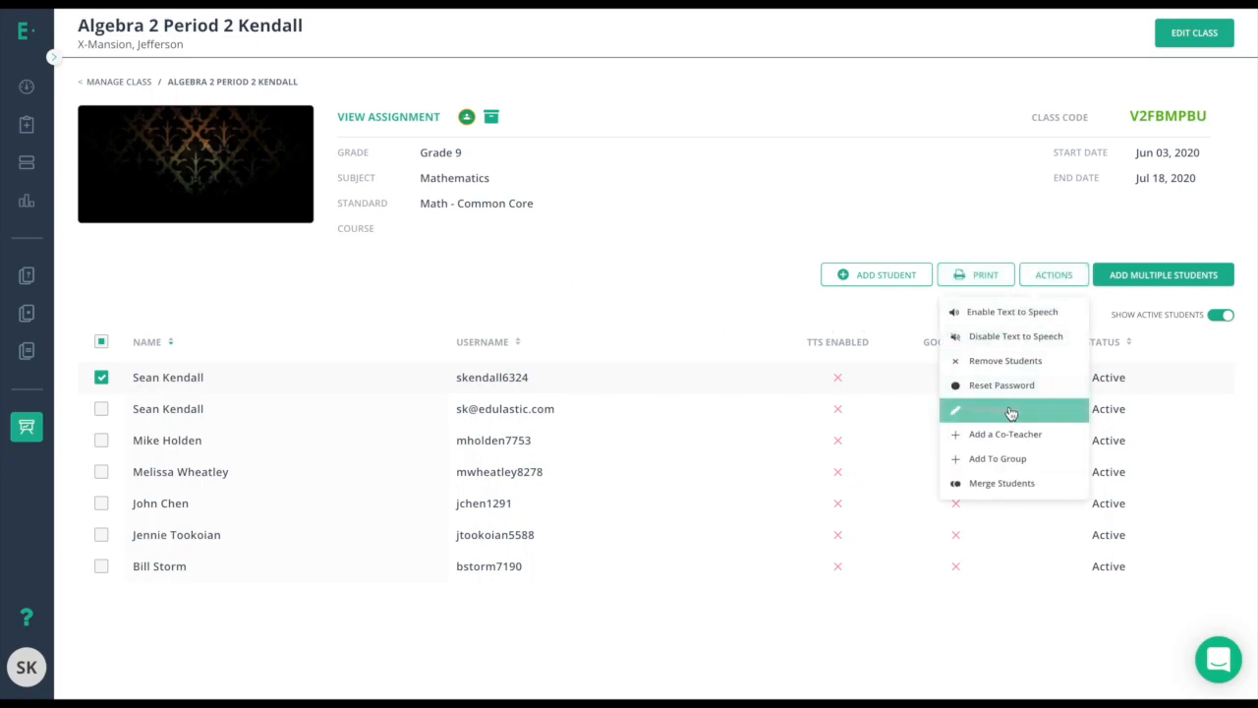
# Choose Edit Student and scroll through the student number, DOB and gender fields.
pyautogui.click(1010, 410)
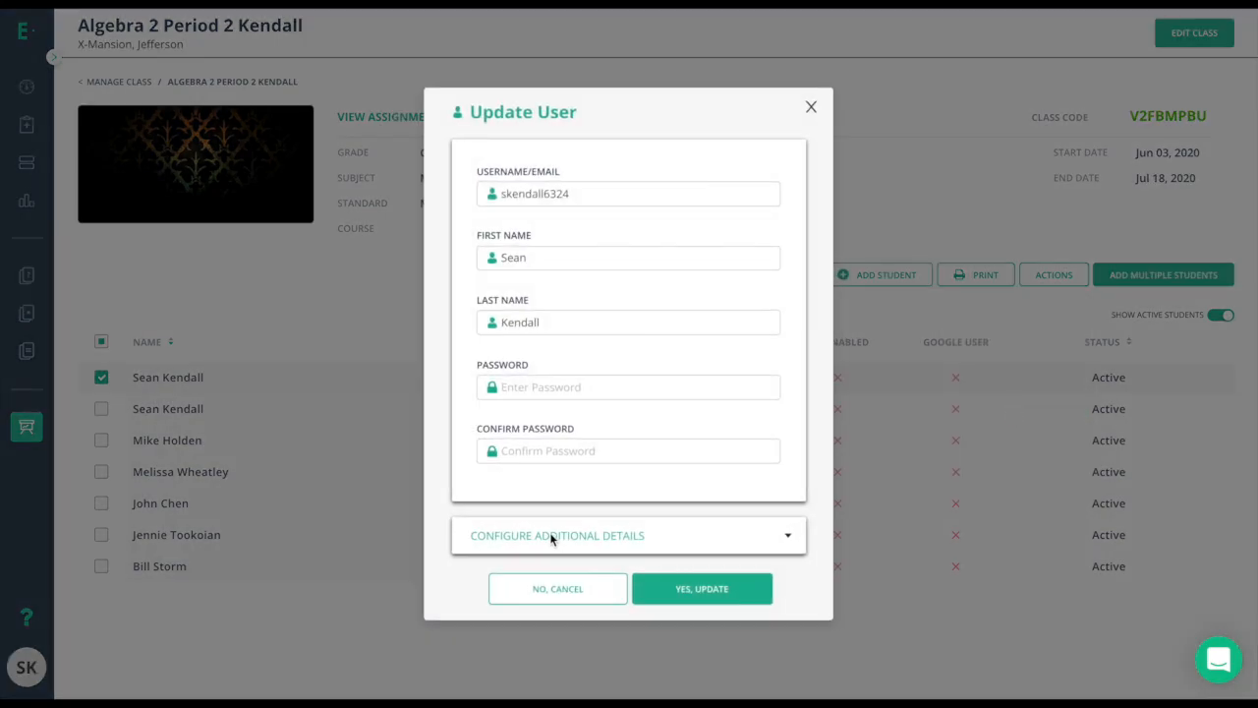
pyautogui.moveTo(609, 541)
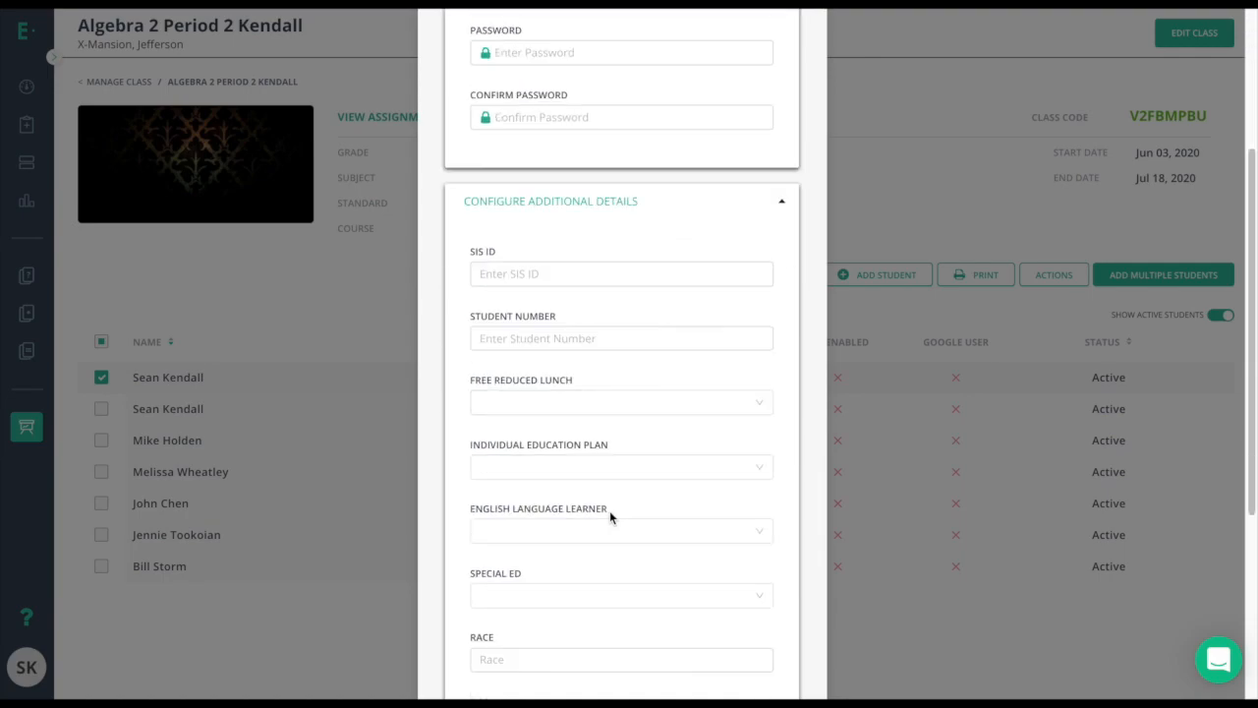
pyautogui.scroll(-3)
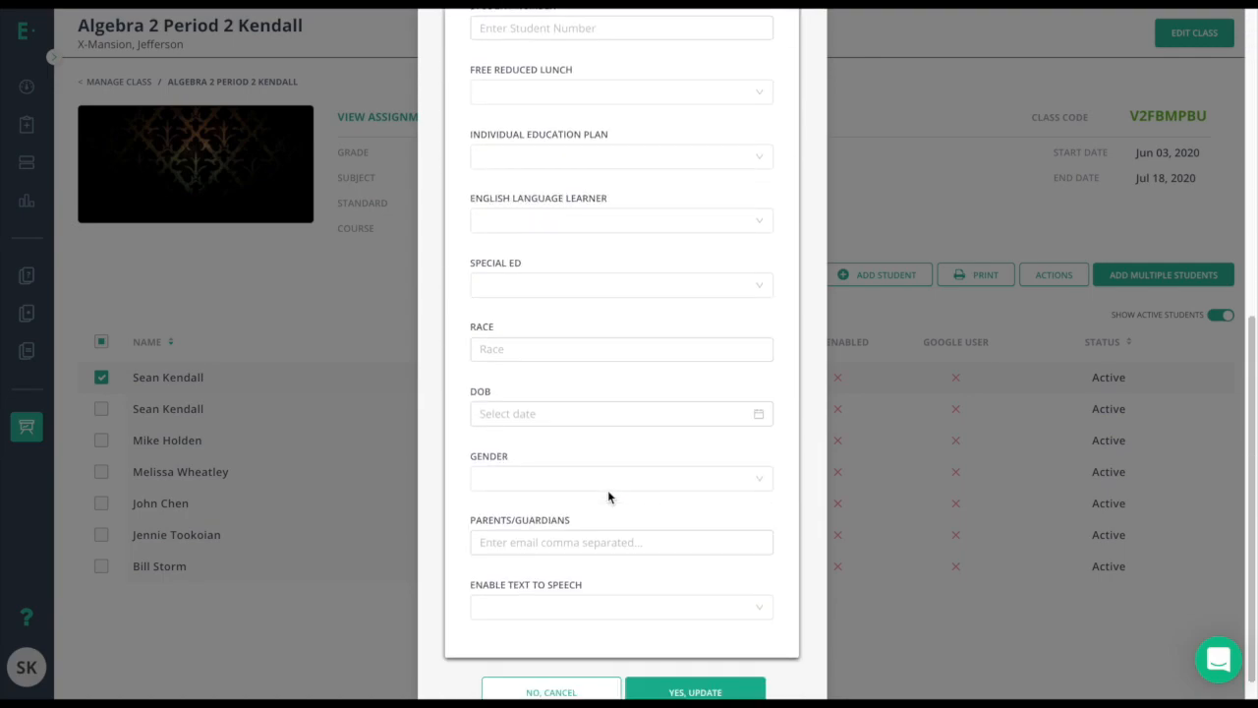